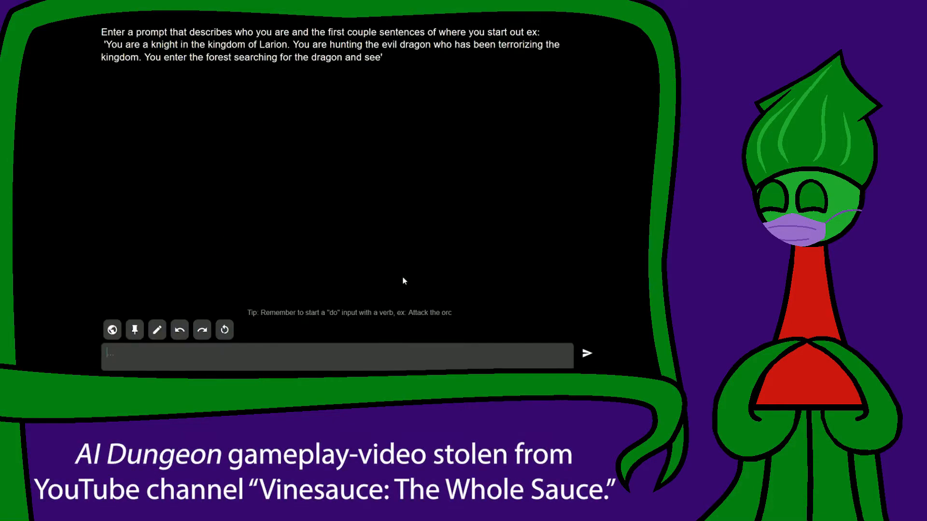
Submit the opening prompt 'You are in a spooky haunted mansion when you bump into Dan Aykroyd.'.
text(You are)
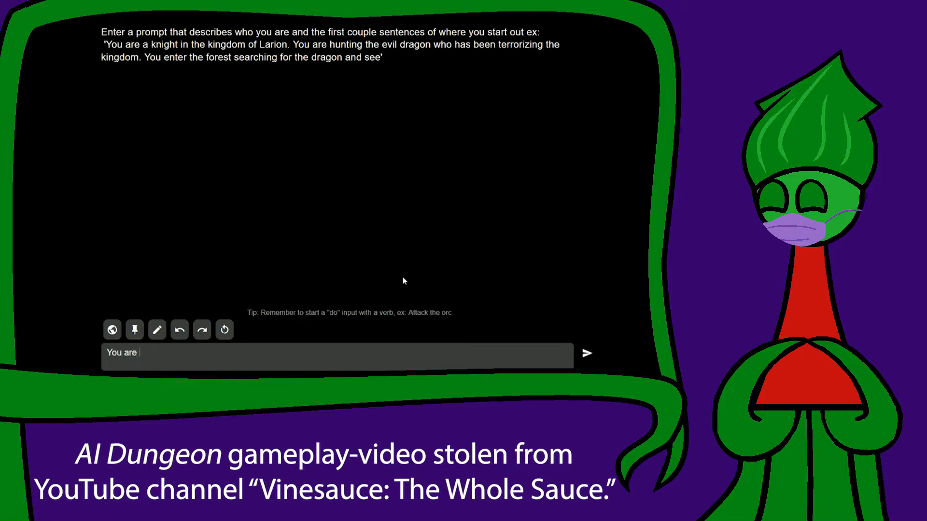
text(in a spooky haunted m)
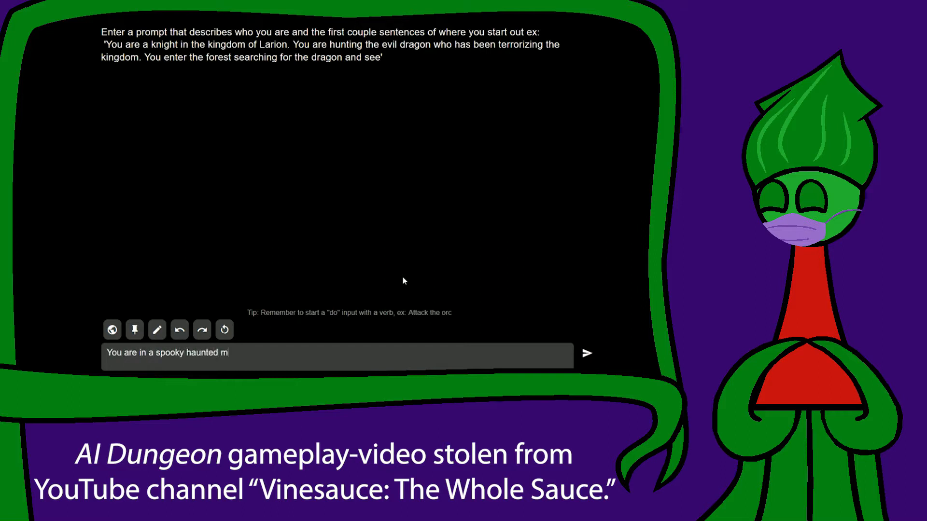
text(ansion when you)
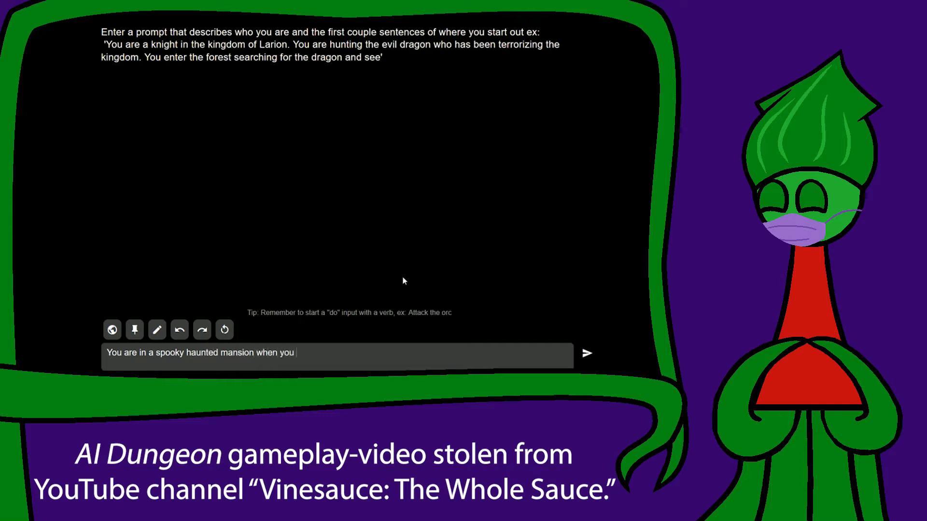
text(bump into)
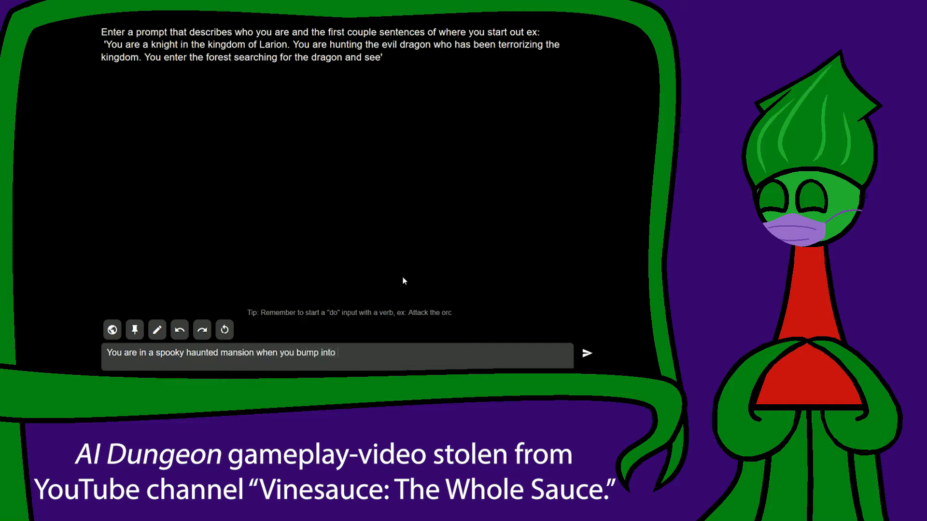
text(Dan Aykroyd.)
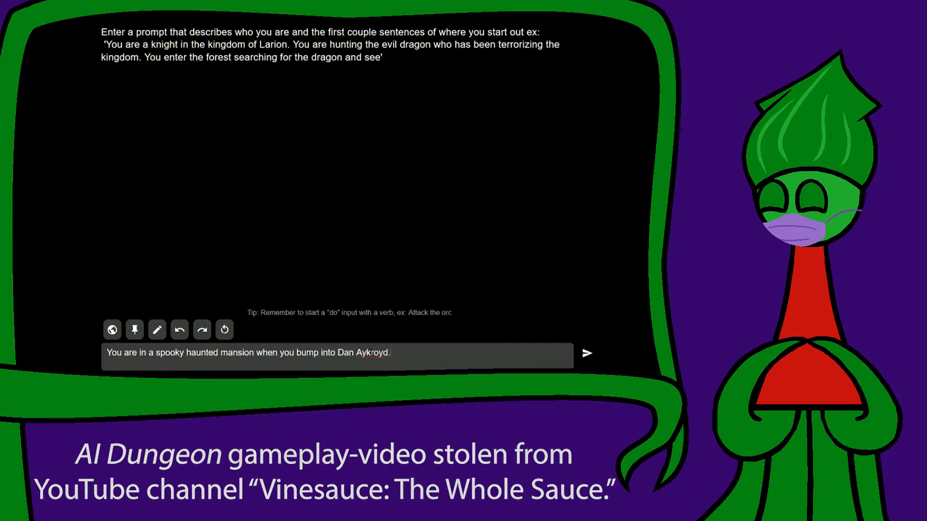
click(586, 354)
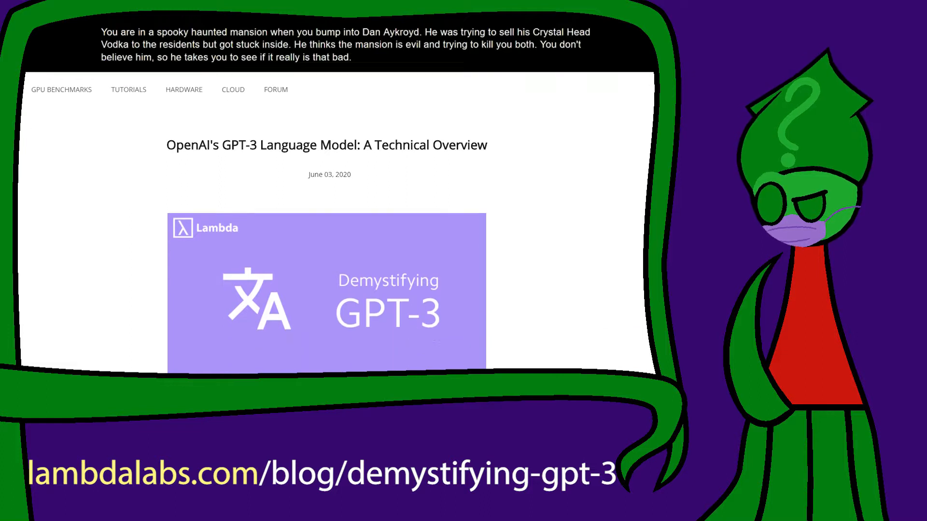
Scroll the GPT-3 technical overview article down to its 'The Next Level' heading.
scroll(down, 3)
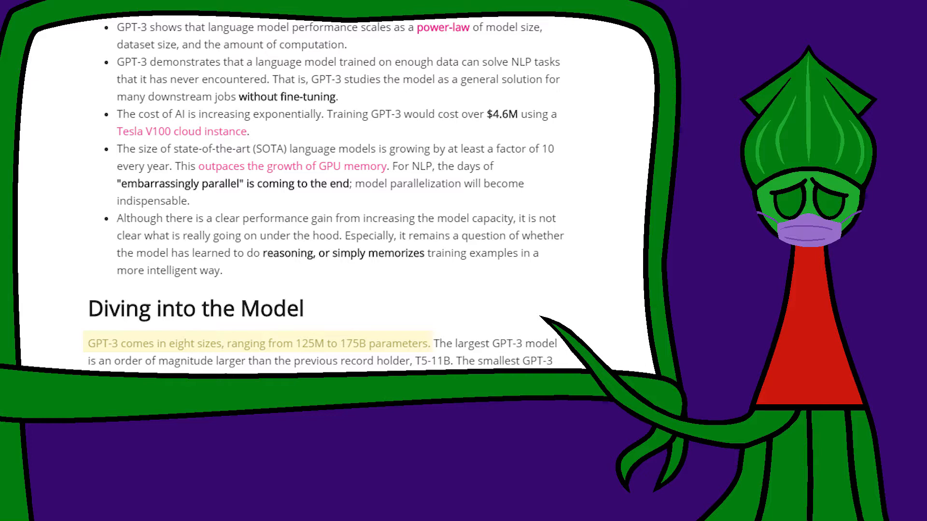
scroll(down, 3)
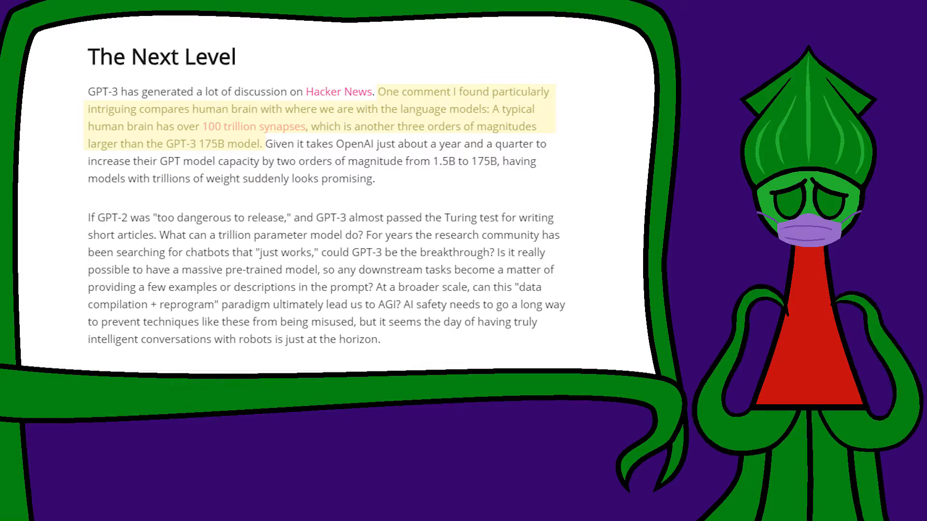
scroll(down, 3)
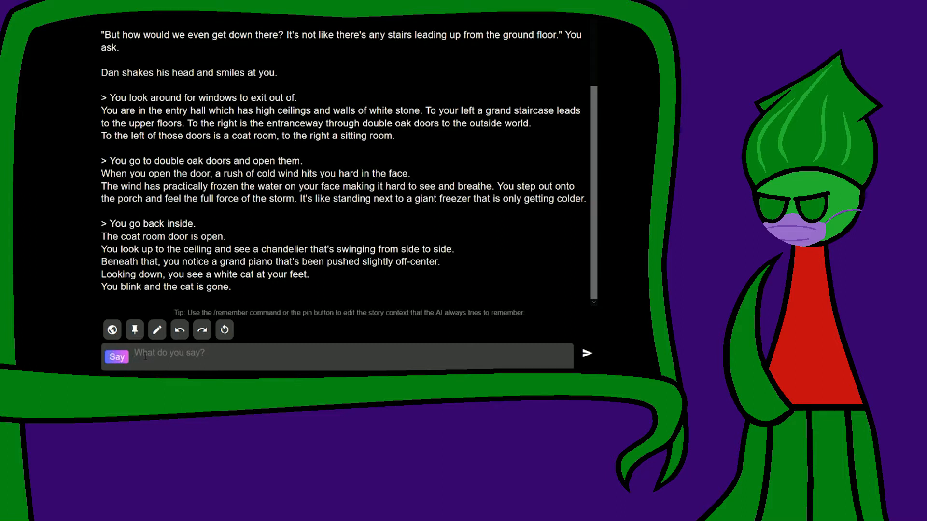
Send the Say line 'Did you see that cat, Dan?' and get his reply about ghosts.
text(Did you se)
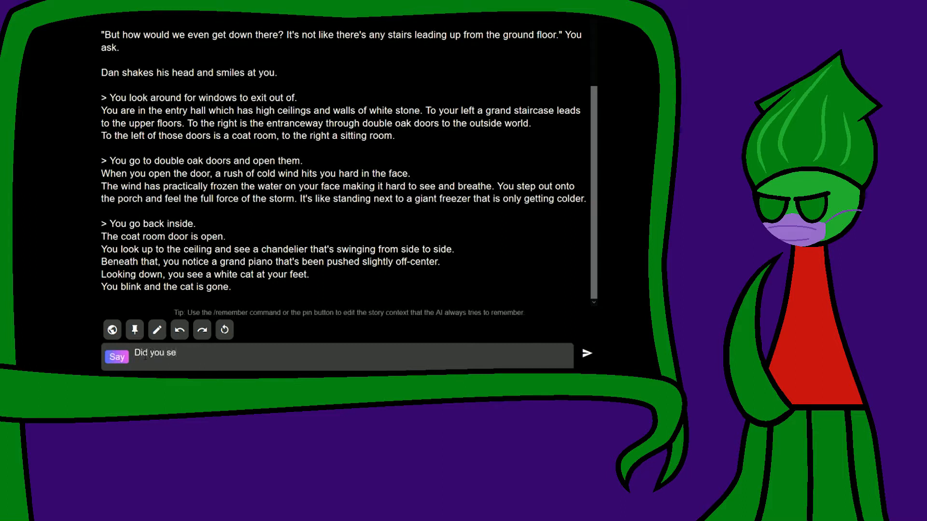
text(e that cat,)
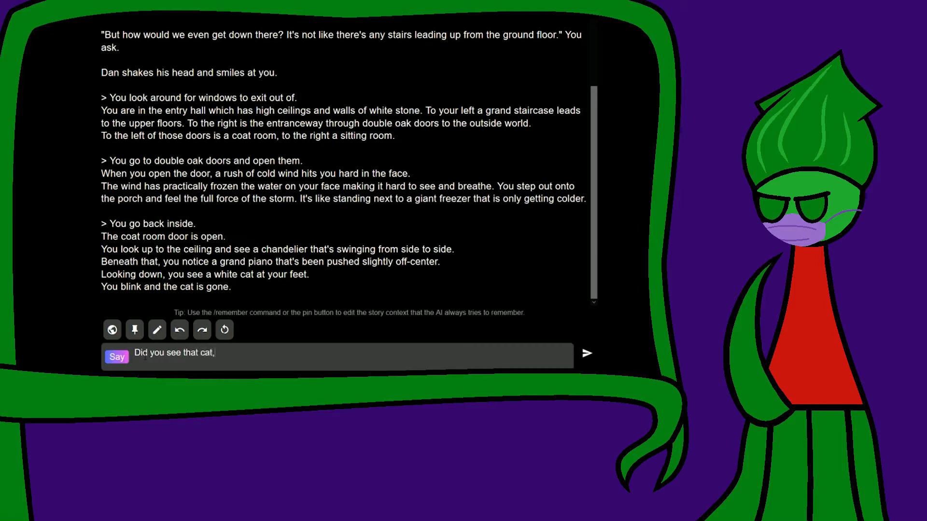
click(586, 353)
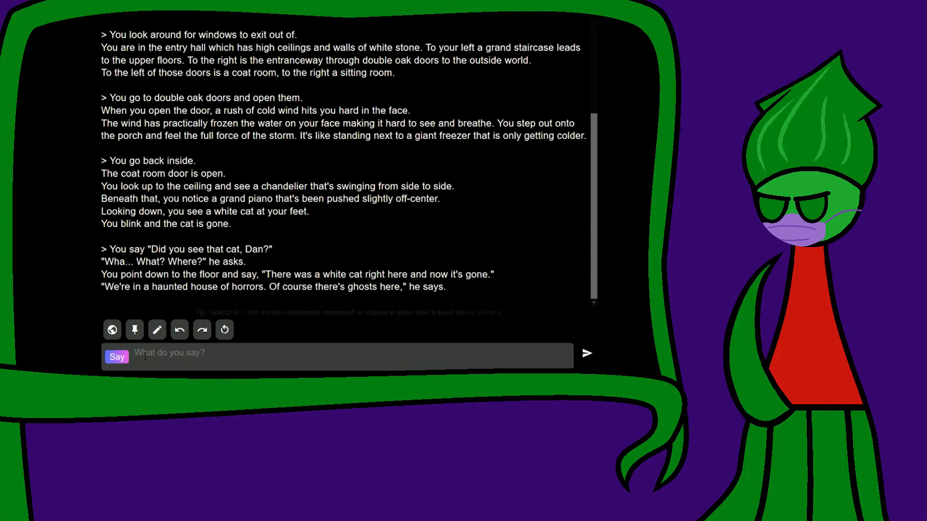
Enter the reply 'Ok, you're not wrong, but' in the Say box.
text(Ok, you're)
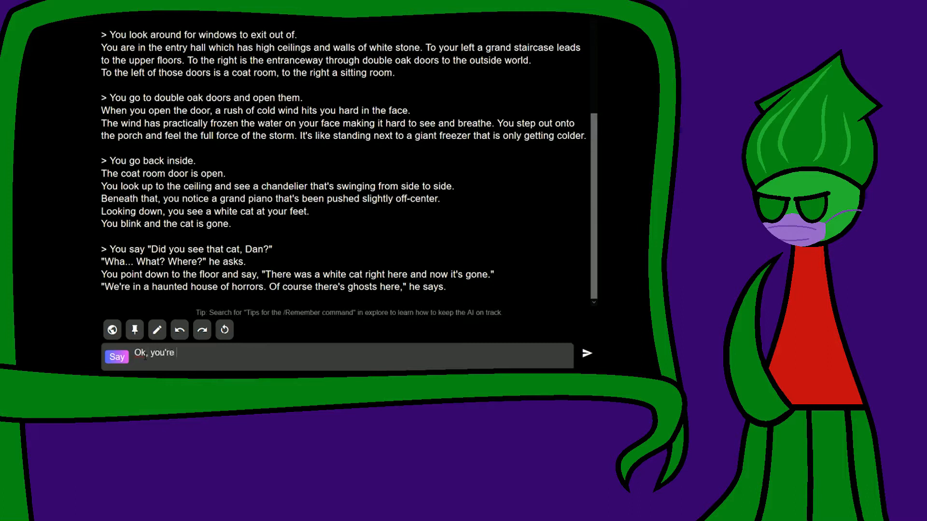
text(not wrong, but)
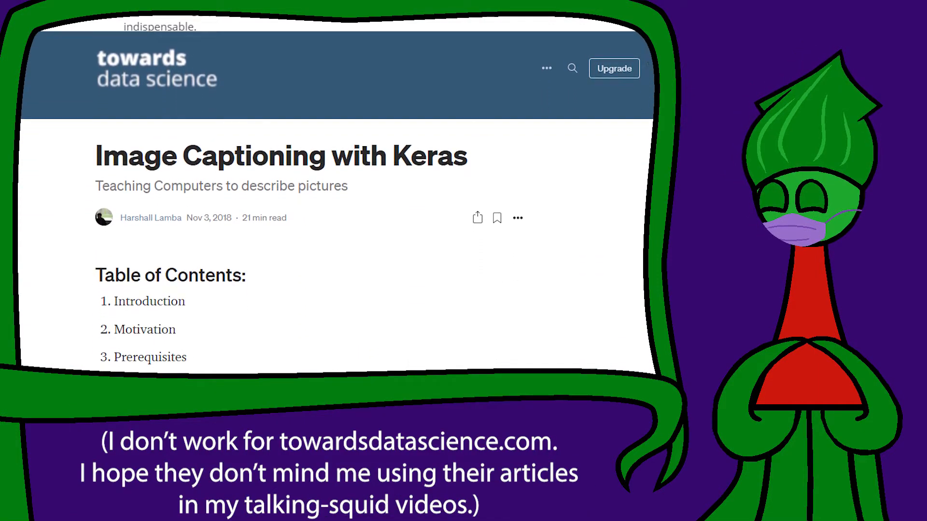
Scroll the Image Captioning with Keras article past its table of contents to the dataset split.
scroll(down, 3)
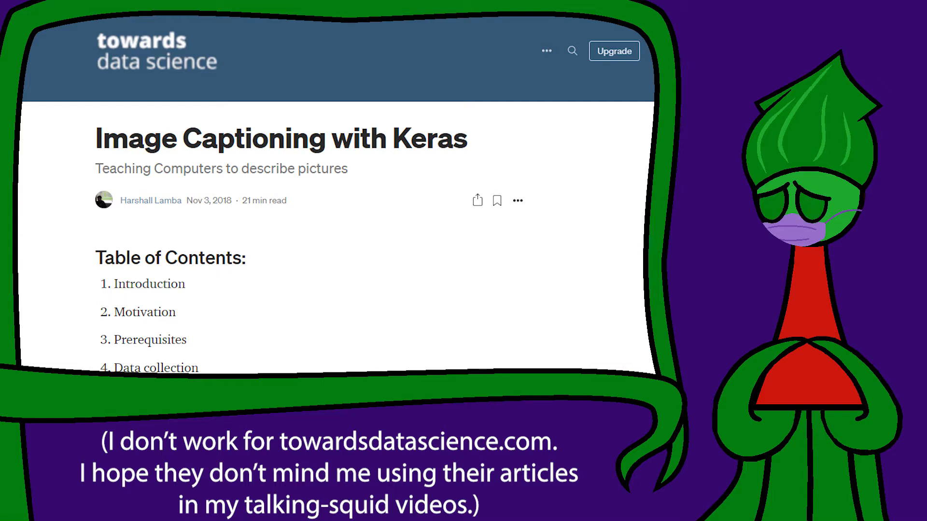
scroll(down, 3)
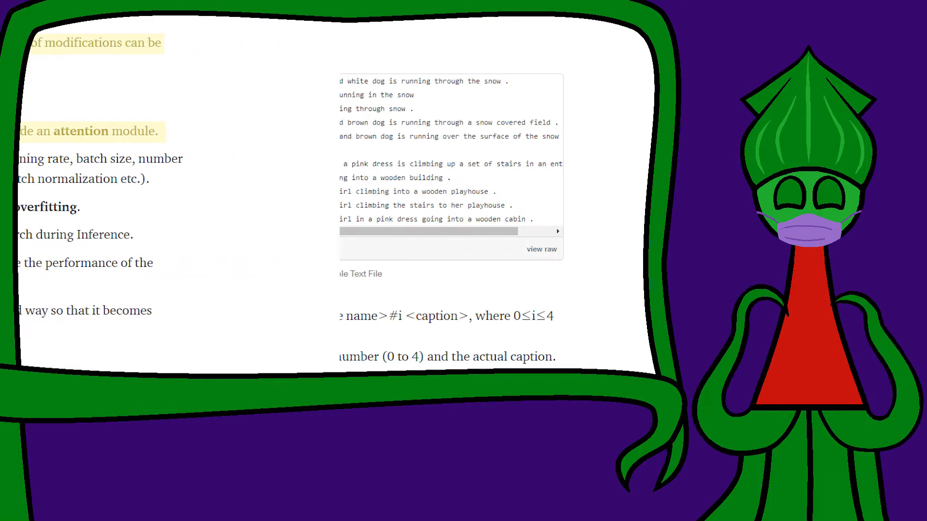
scroll(left, 3)
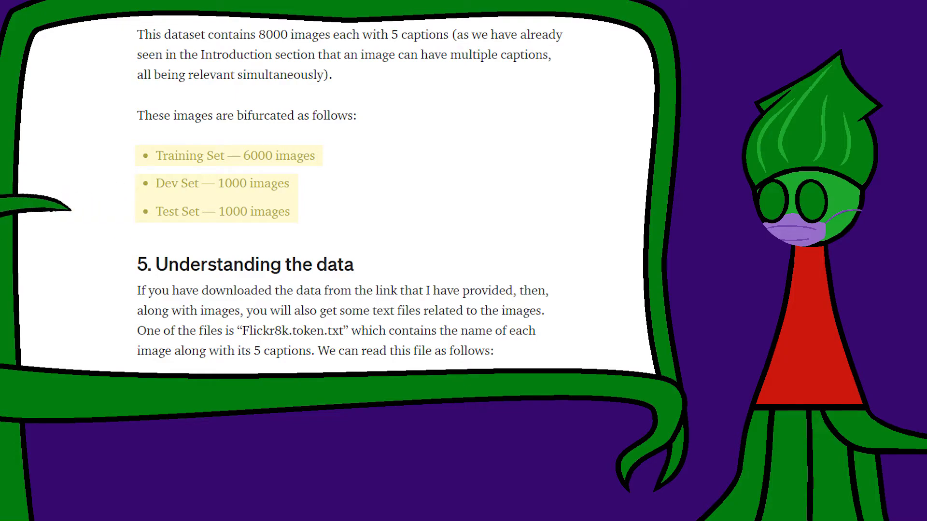
Scroll to the vocabulary-building code keeping words occurring at least 10 times.
scroll(down, 3)
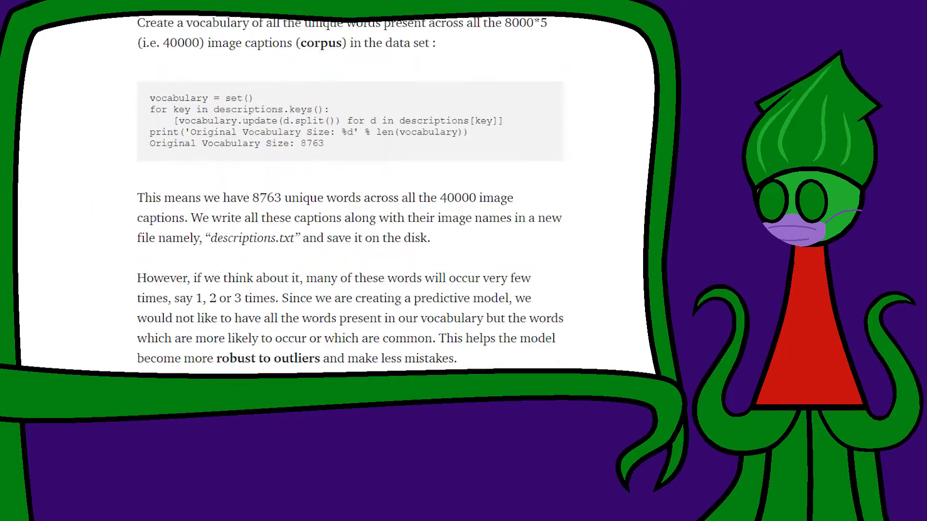
scroll(down, 3)
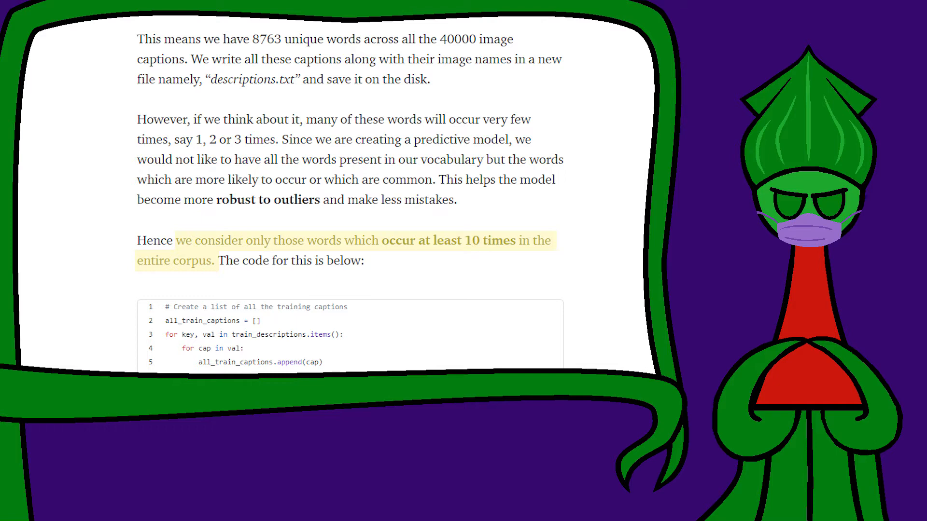
scroll(down, 3)
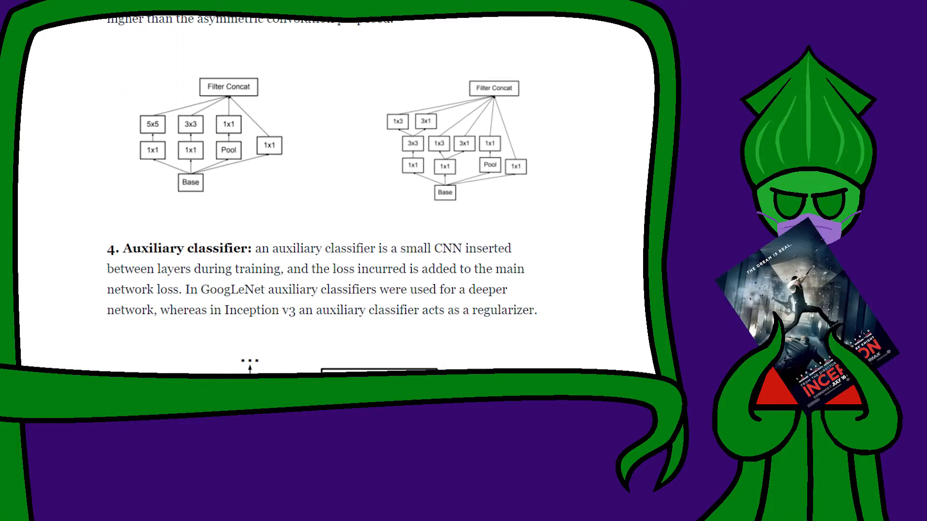
Scroll to the code extracting 2048-length InceptionV3 feature vectors from images.
scroll(down, 3)
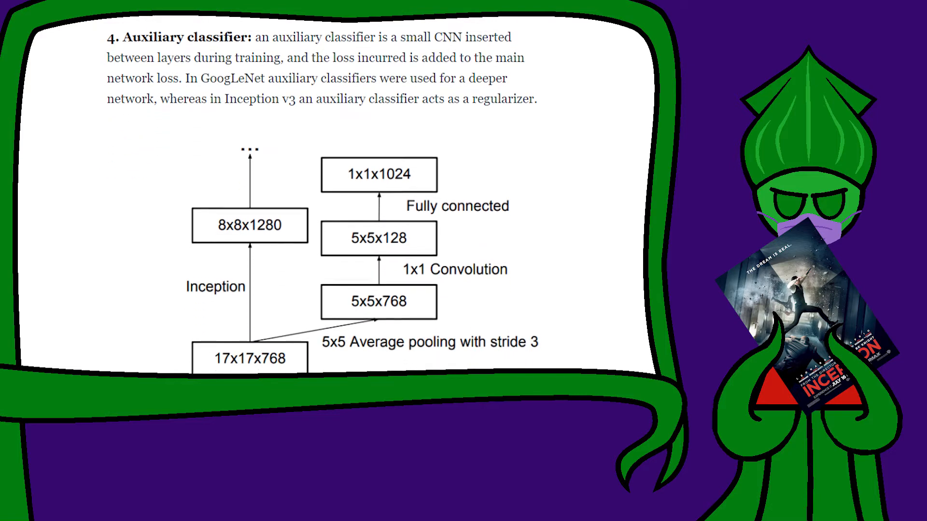
scroll(down, 3)
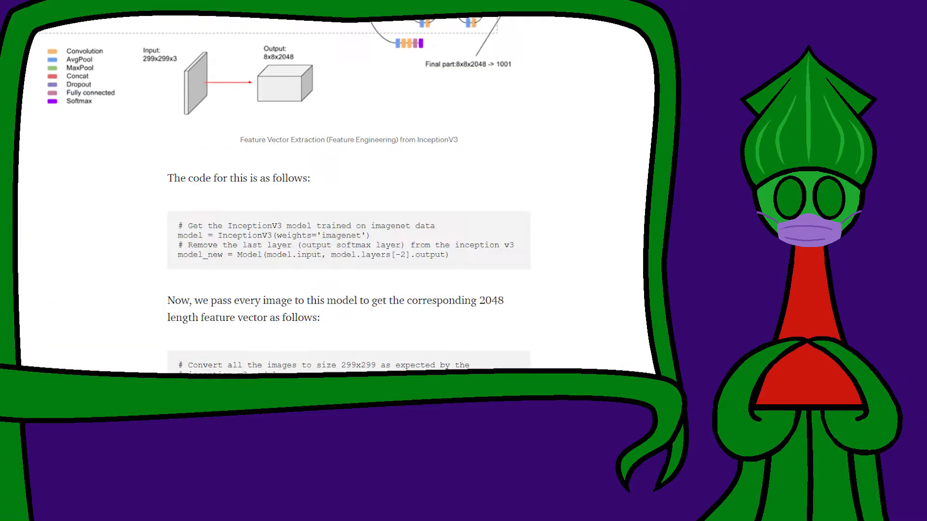
Scroll past the GloVe Word Embeddings section to section 12 Model Architecture.
scroll(down, 3)
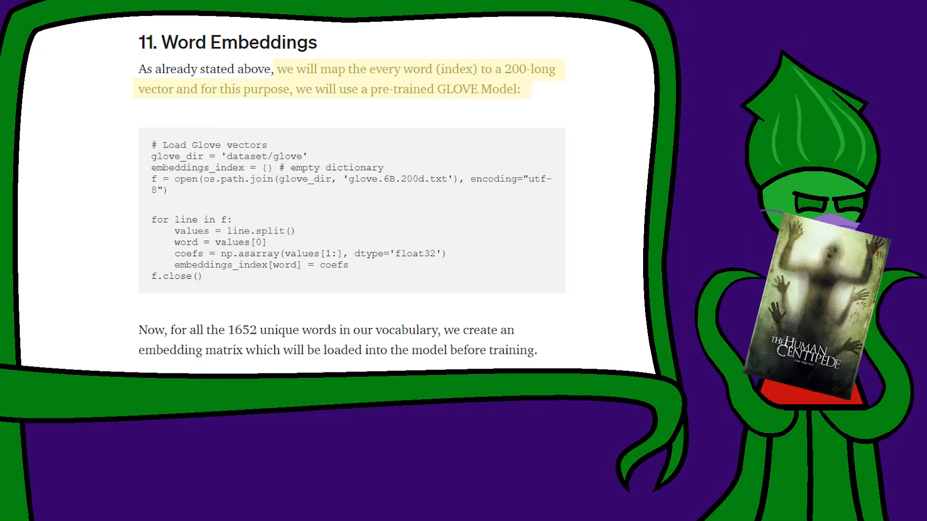
scroll(down, 3)
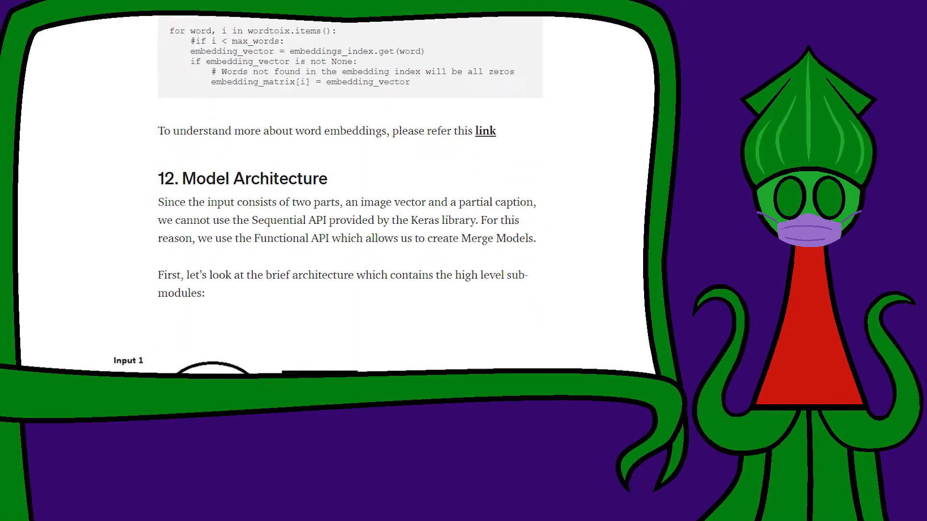
Scroll to the paragraph on greedily choosing the highest-probability softmax word.
scroll(down, 3)
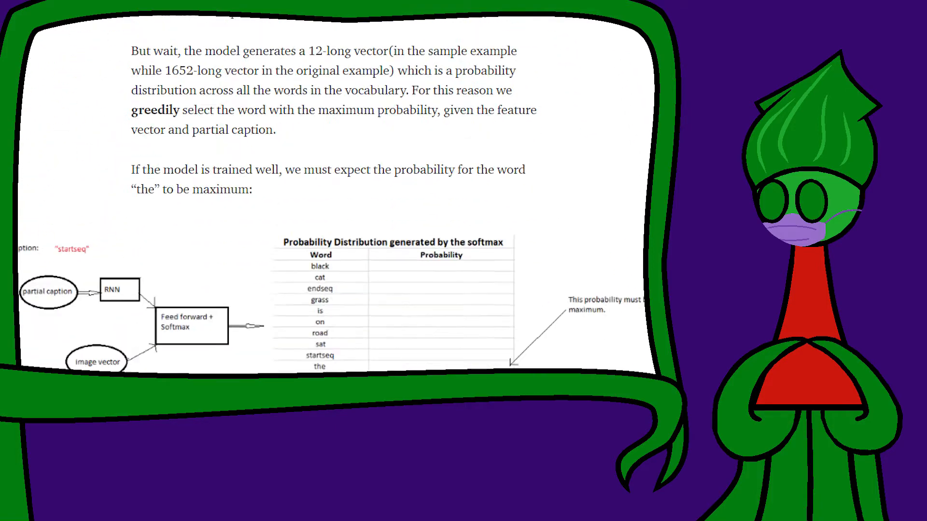
Scroll to the passage on augmenting convolutions with relative self-attention and the football caption example.
scroll(down, 3)
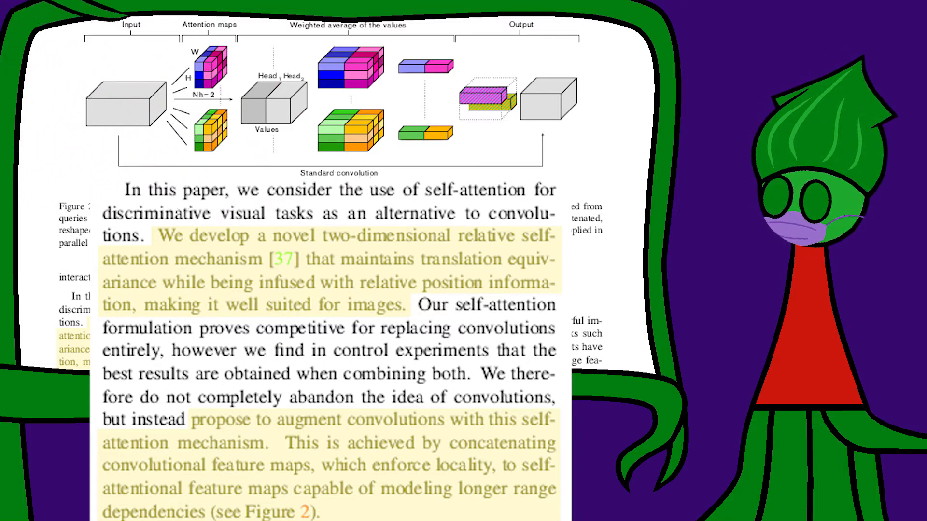
scroll(down, 3)
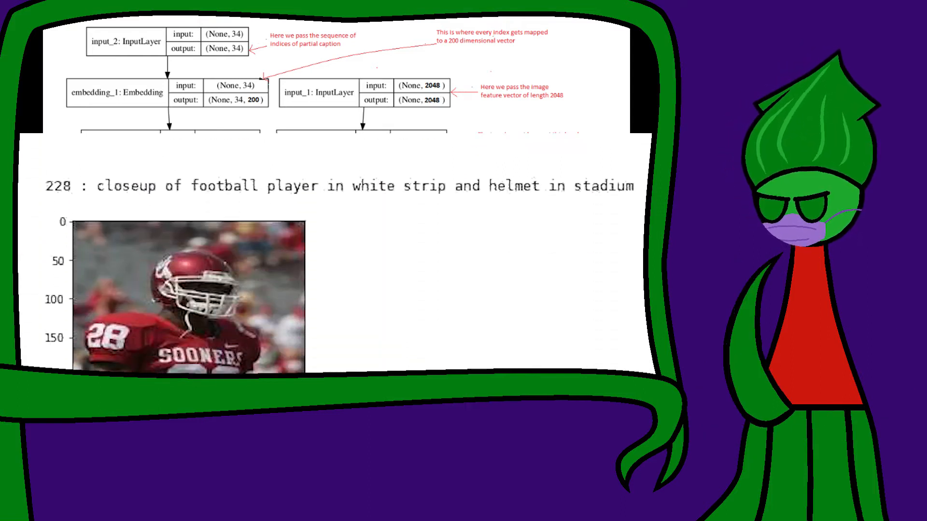
Scroll down from the layer diagram to the football player caption example.
scroll(down, 3)
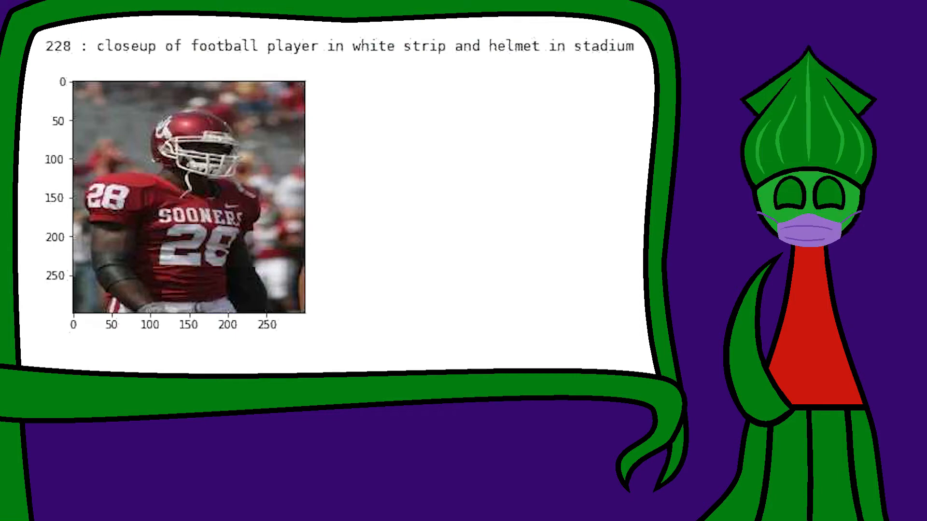
Scroll further so the football player photo and its stadium caption fill the view.
scroll(down, 3)
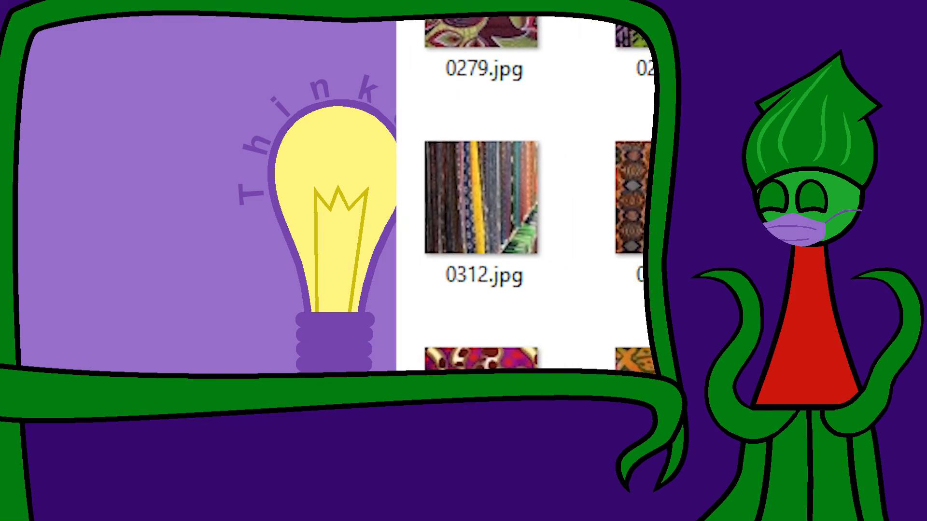
Scroll down through the numbered fabric-pattern JPG thumbnails to reach 0364.jpg.
scroll(down, 3)
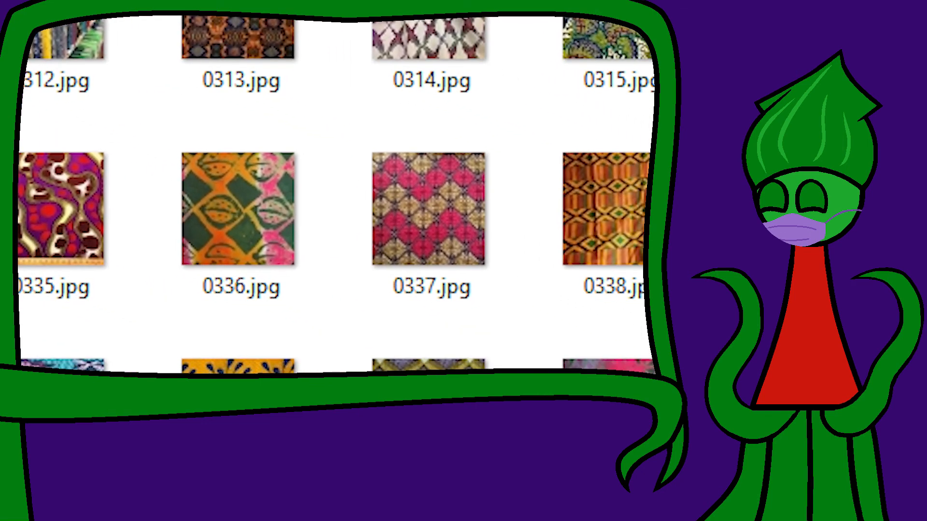
scroll(down, 3)
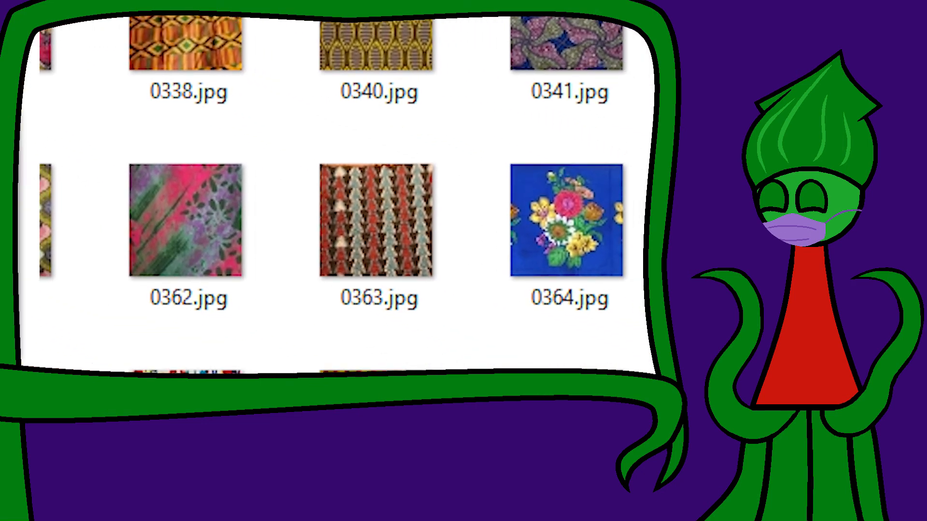